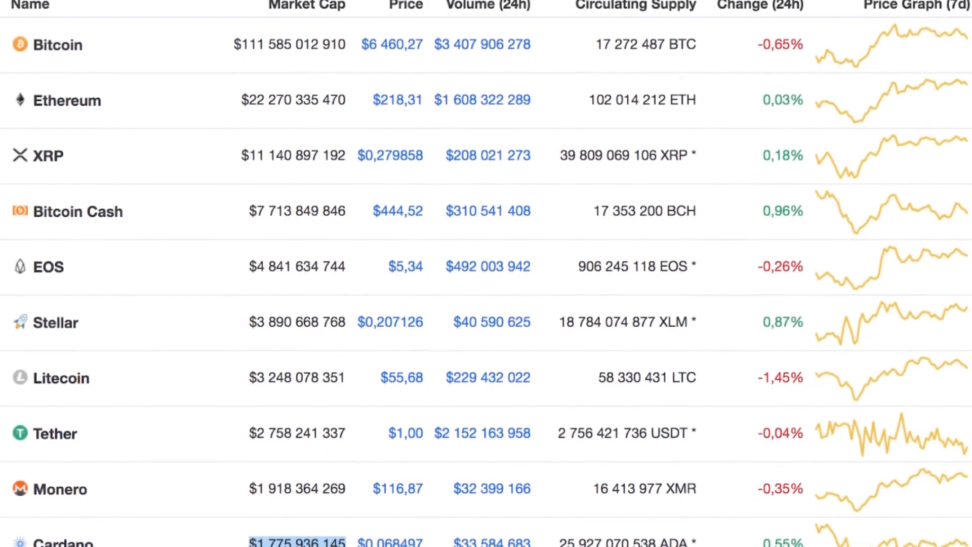
scroll("down", 3)
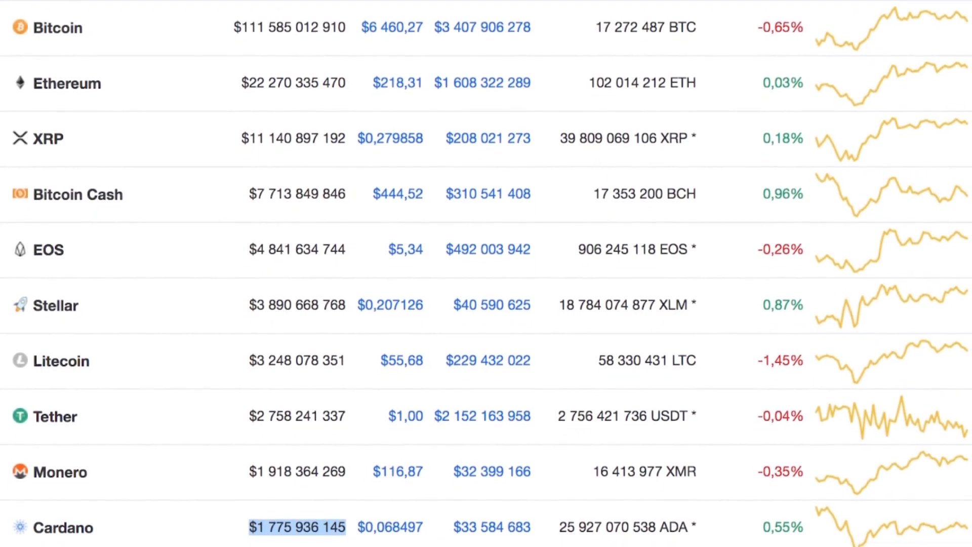